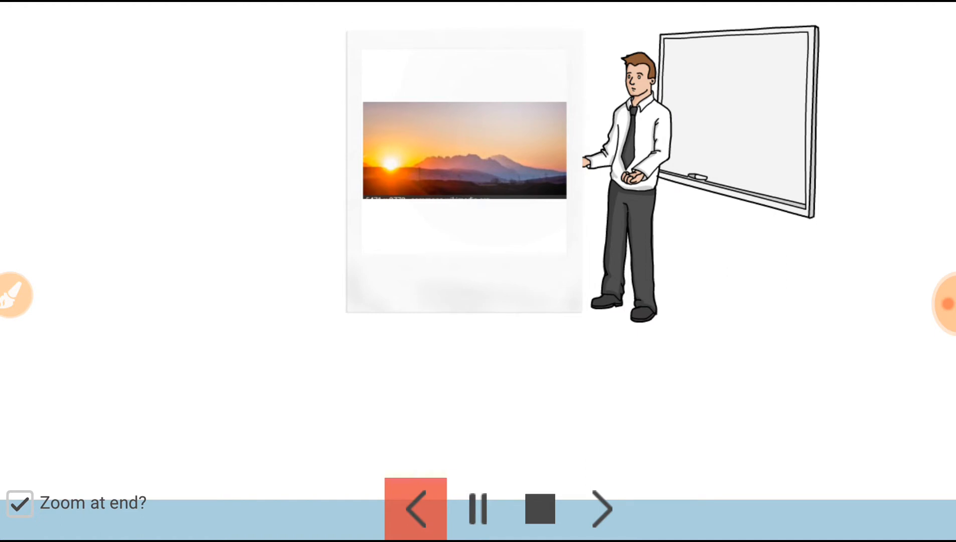
Play the scene preview until the red SUNRISE title is drawn above the photo.
{"action": "left_click", "coordinate": [601, 508]}
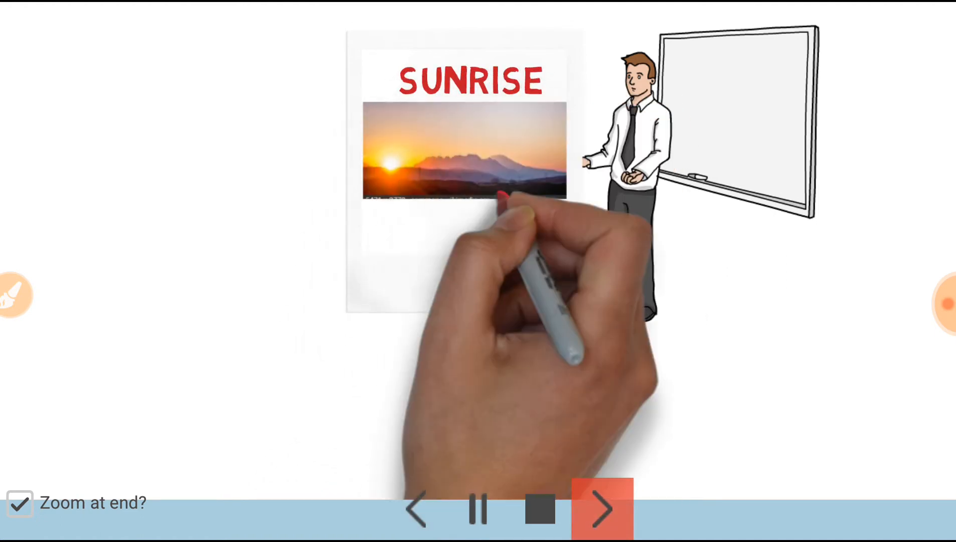